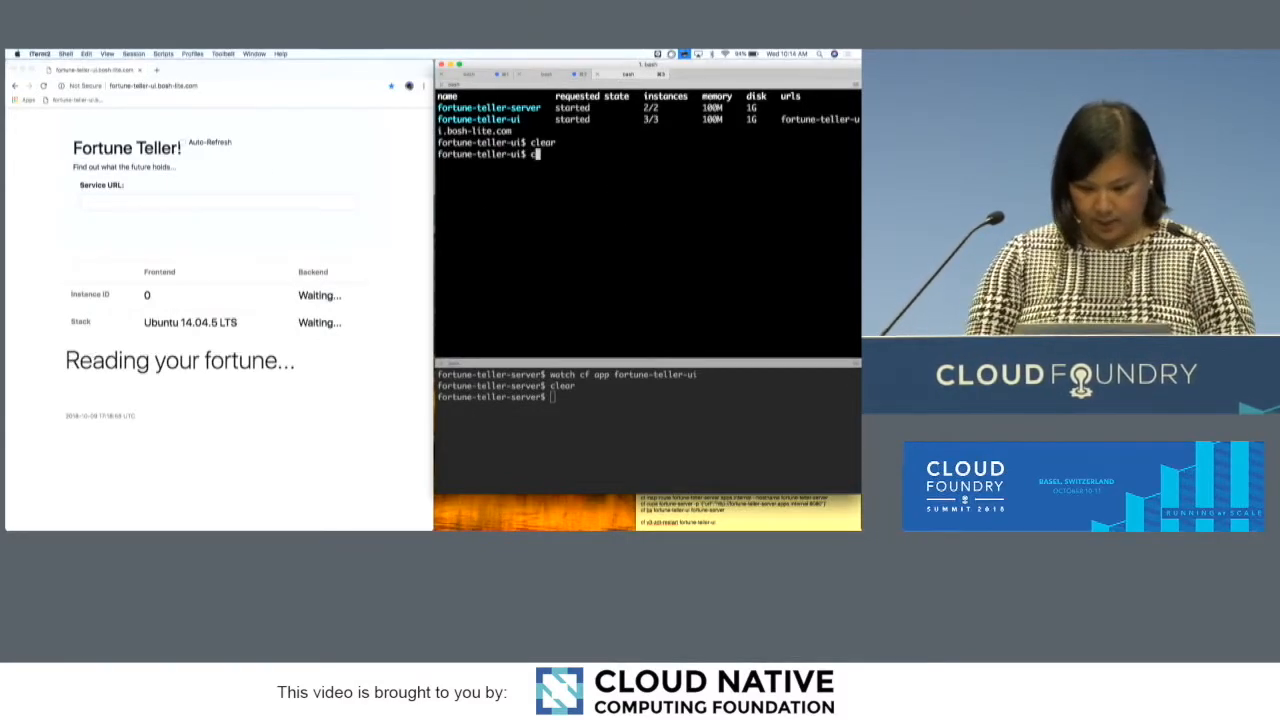
- Run cf apps to confirm fortune-teller-server (2/2) and fortune-teller-ui (3/3) are started
text(f apps)
key(Return)
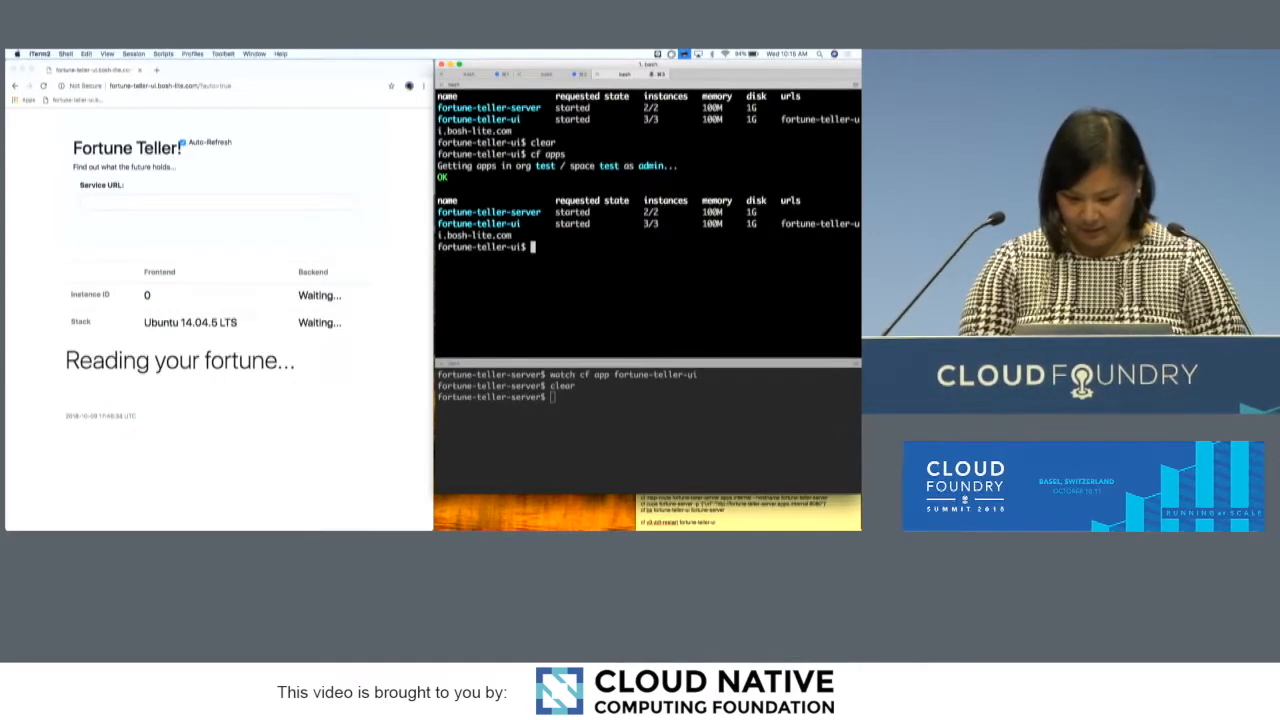
- Redeploy fortune-teller-ui with cf push and let staging output run
text(cf)
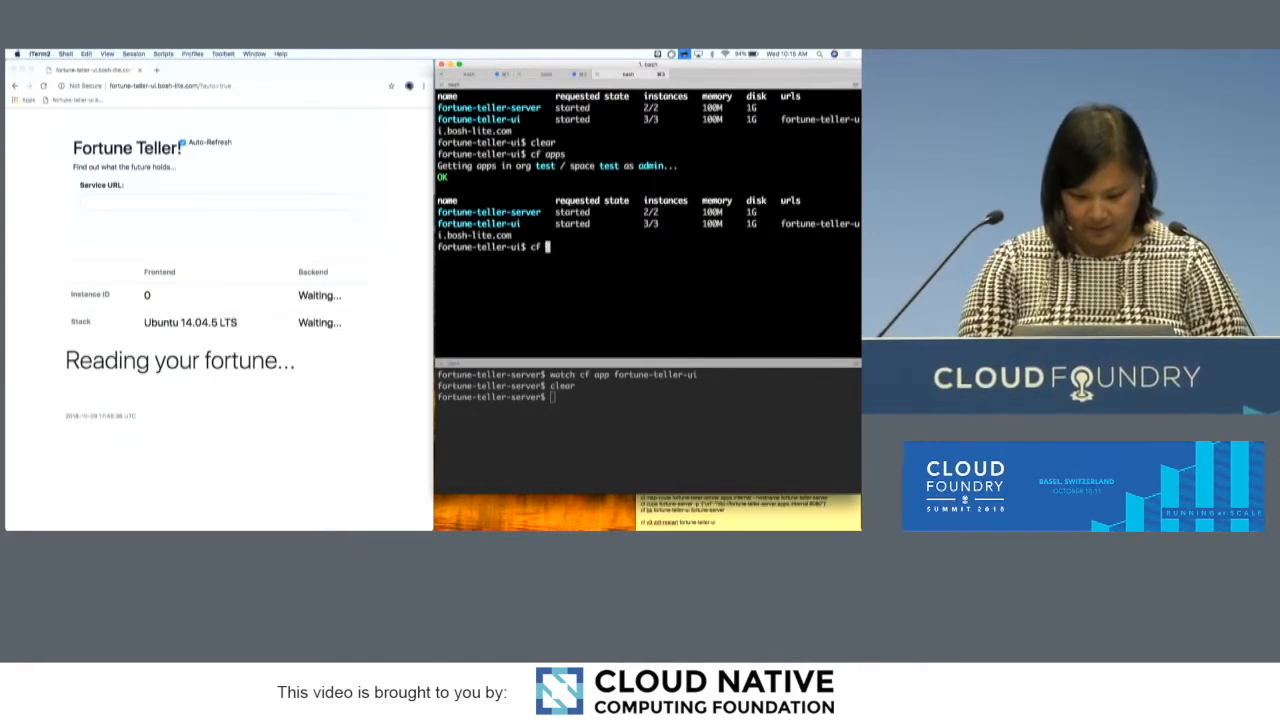
text(push)
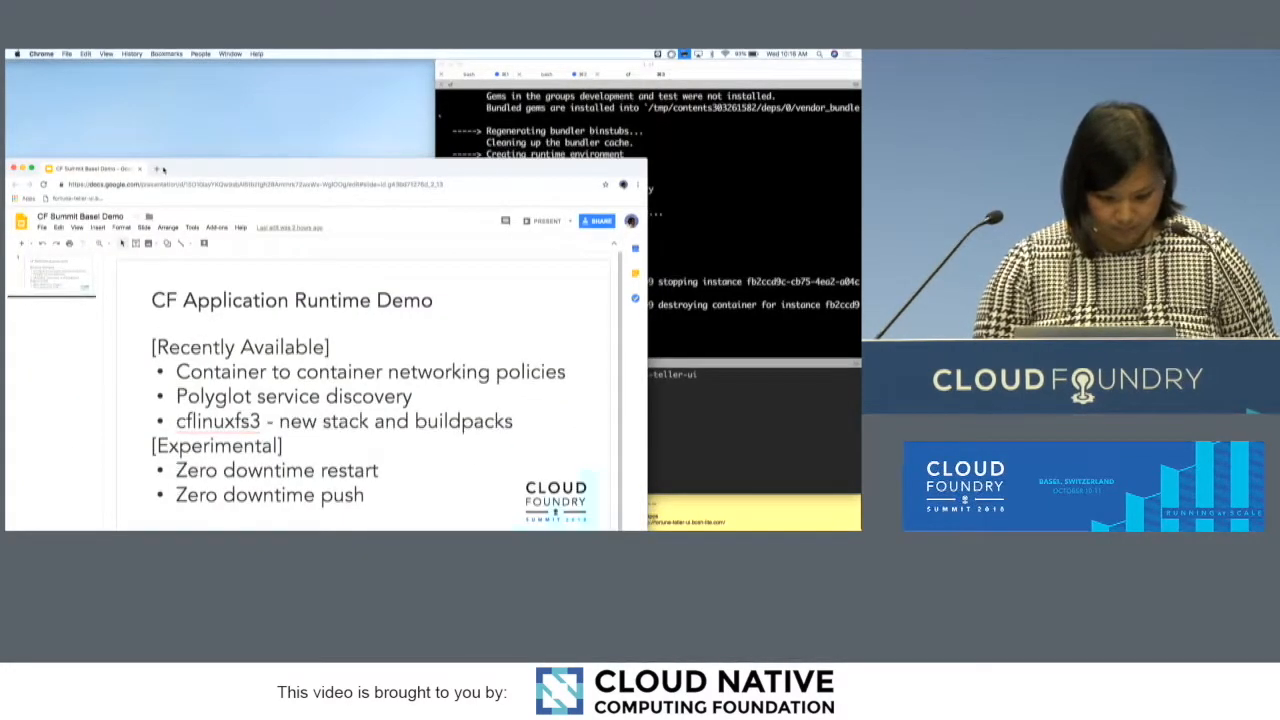
- Bring the Google Slides deck forward to the CF Application Runtime Demo slide
click(263, 168)
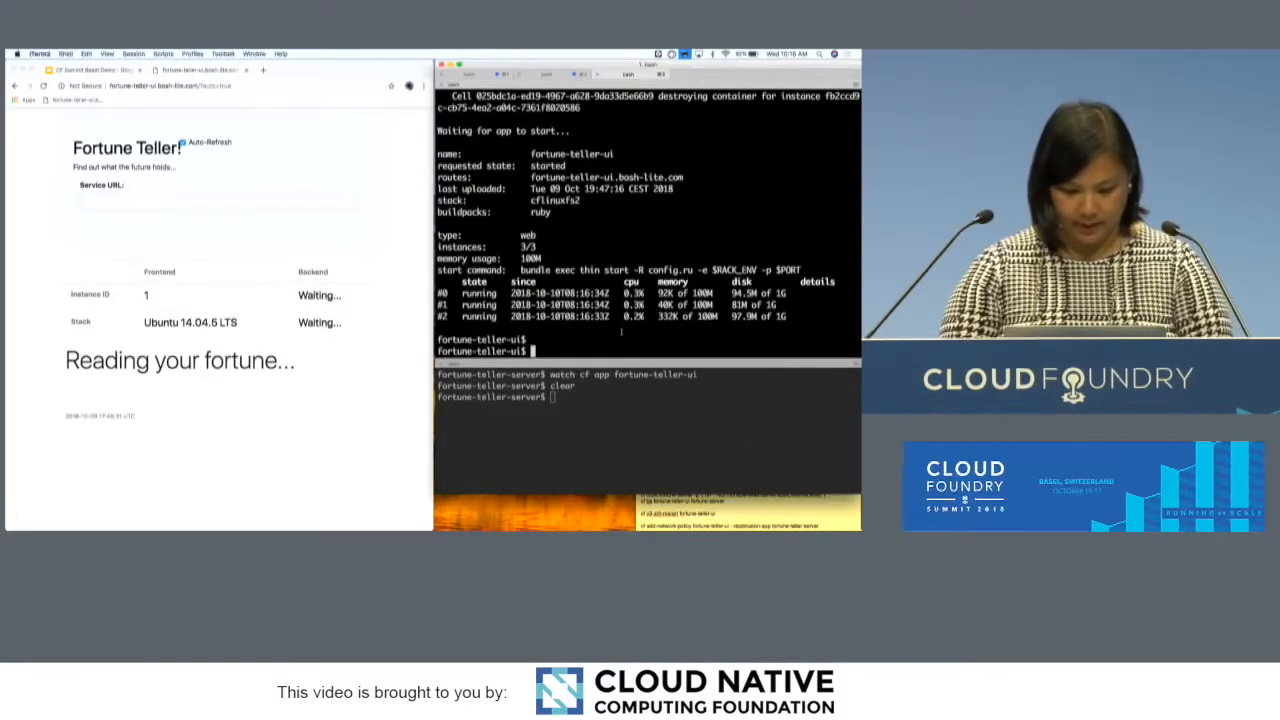
text(cf dom)
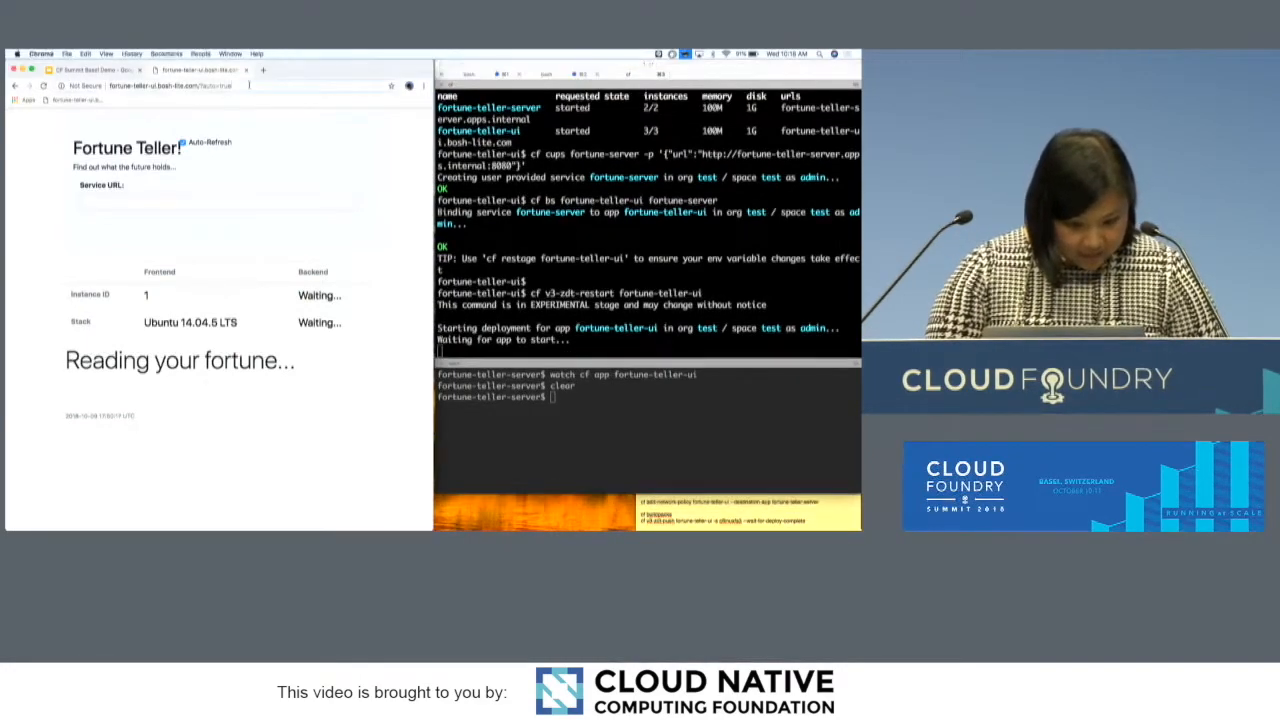
- Load the fortune teller web page with auto-refresh on
key(Return)
text(cf)
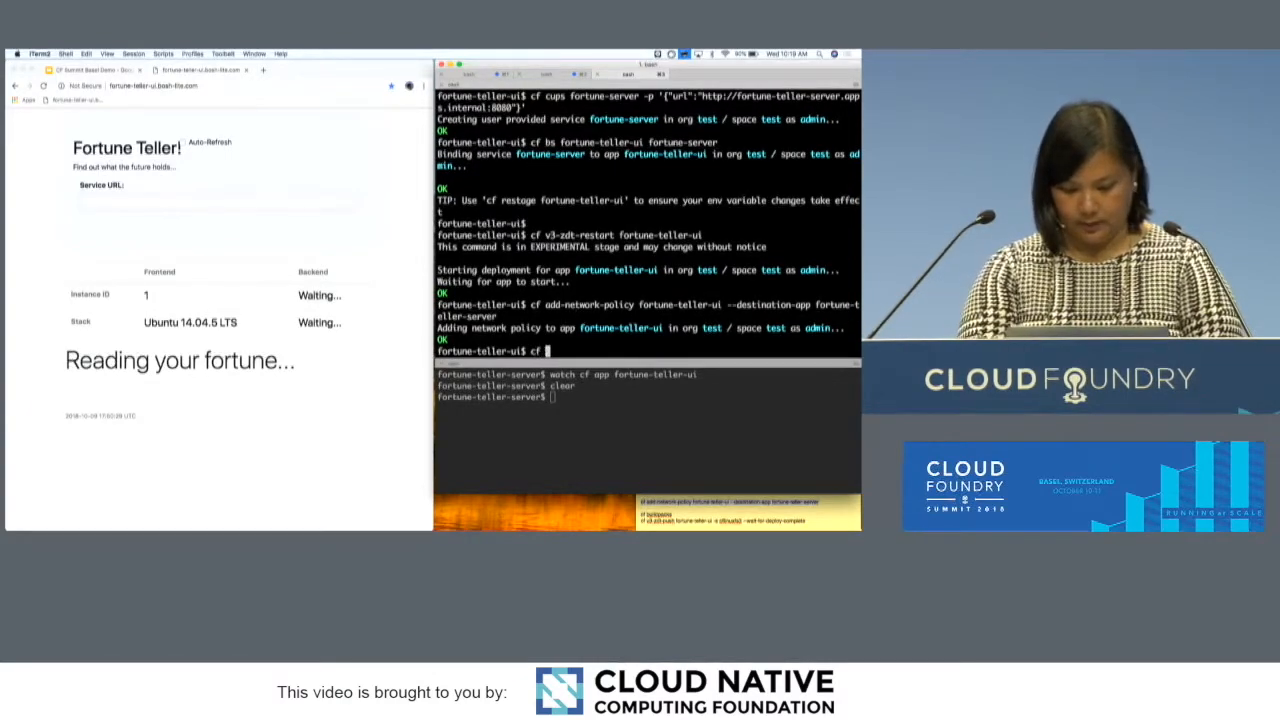
- Begin typing cf network-policies to list the network policies
text(network-)
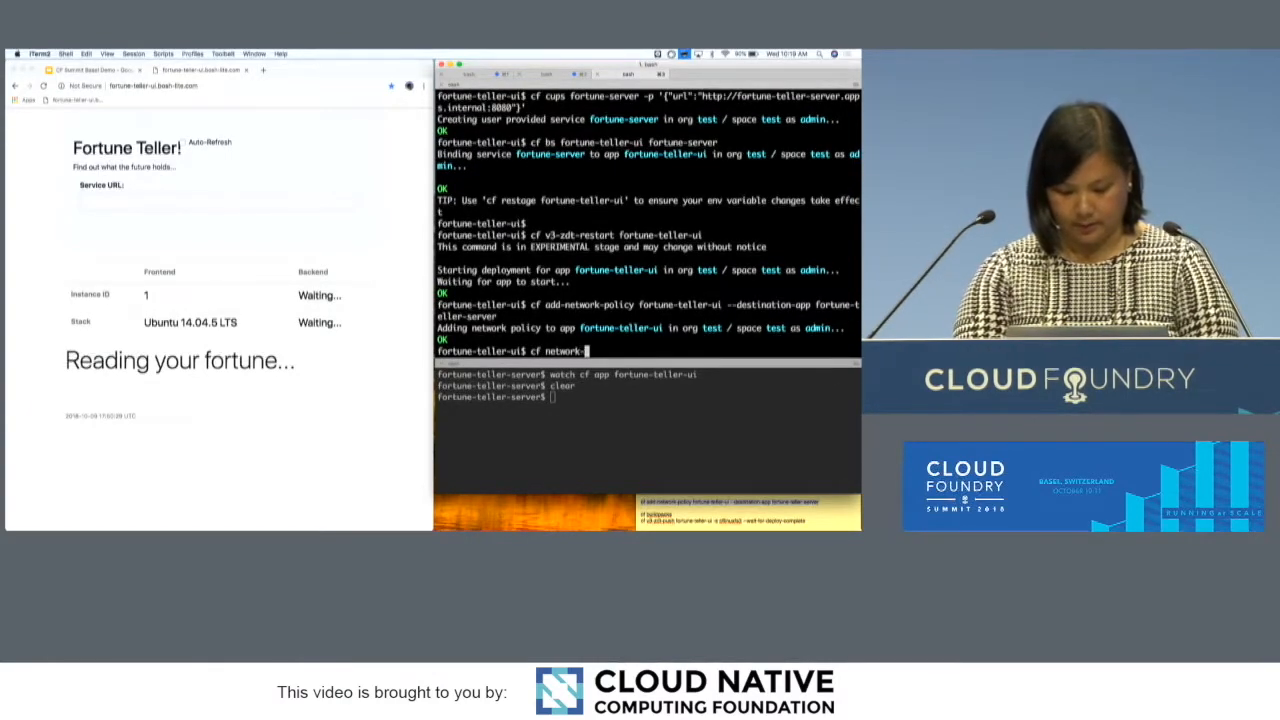